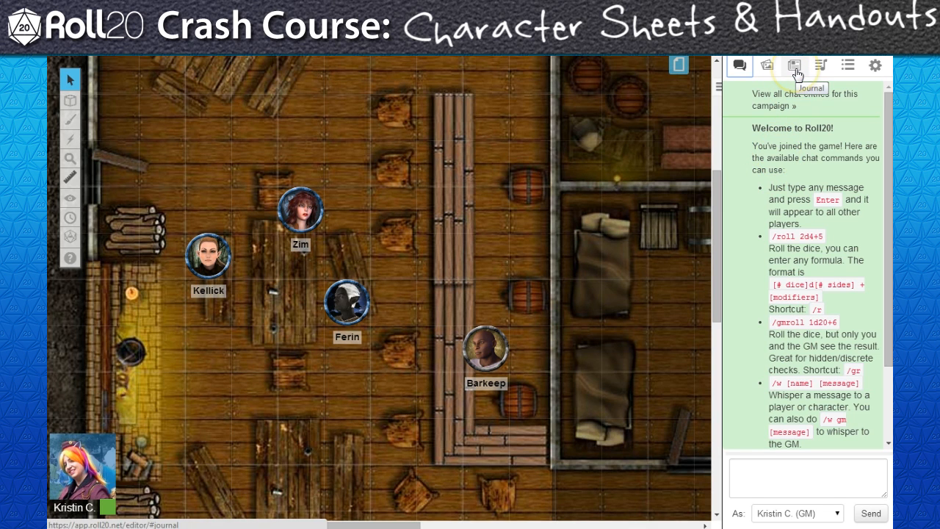
Show the campaign Journal with its Characters and Handouts lists.
left_click(793, 65)
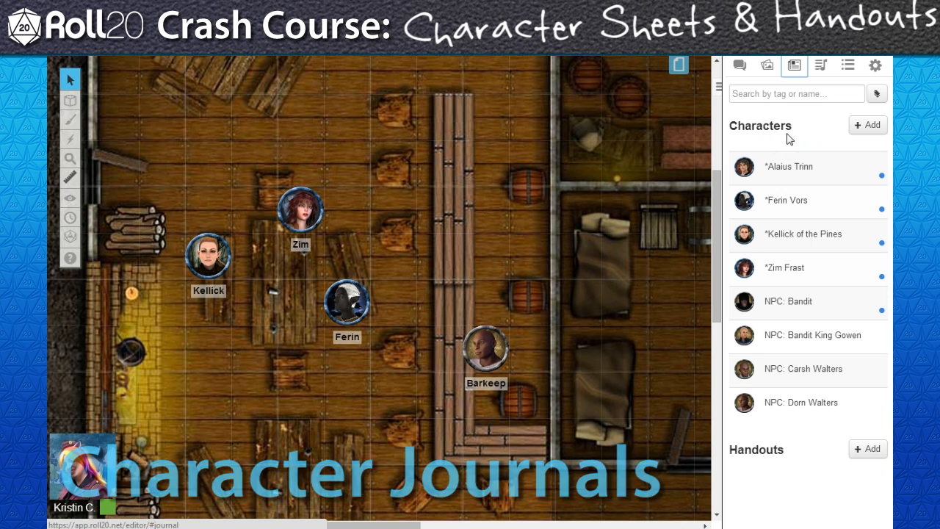
mouse_move(606, 174)
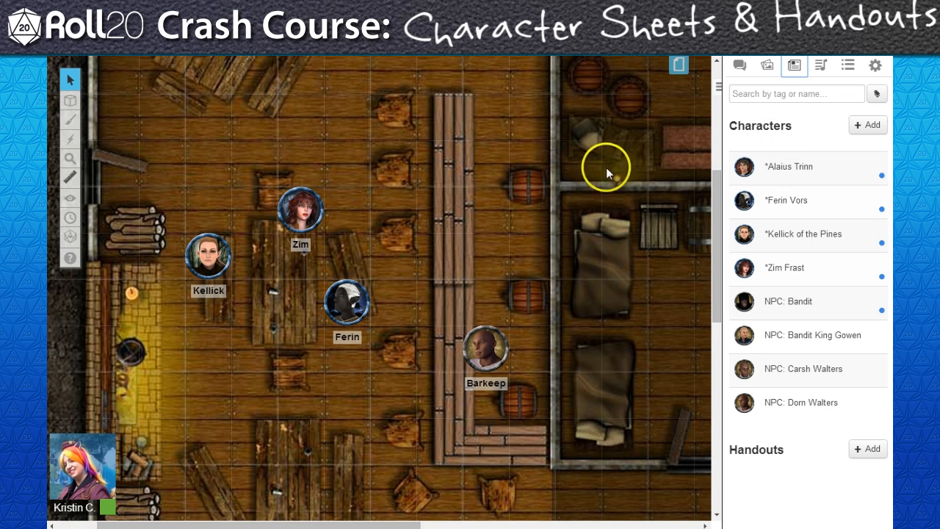
mouse_move(832, 264)
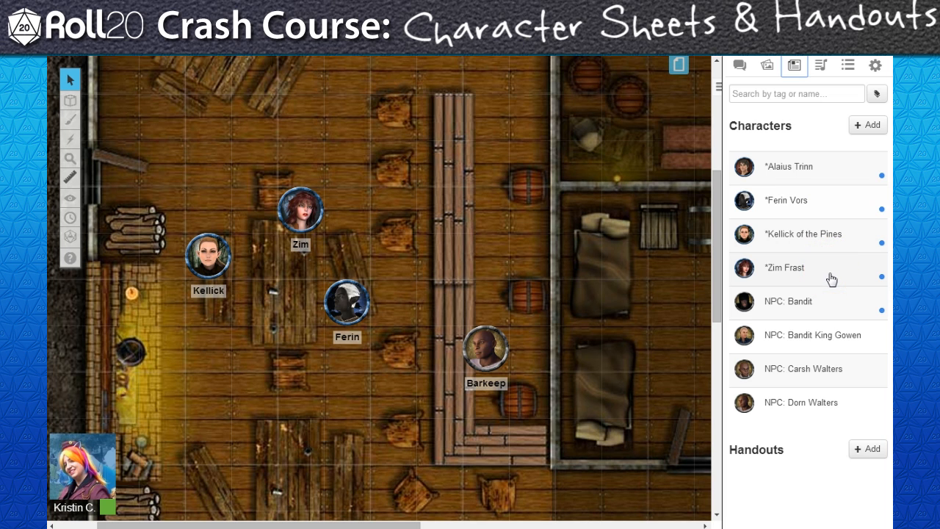
mouse_move(837, 382)
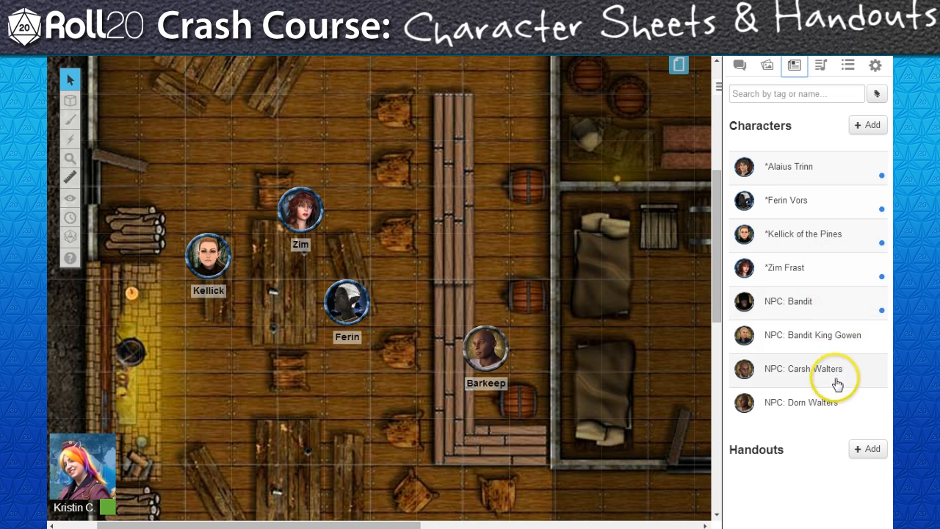
mouse_move(835, 415)
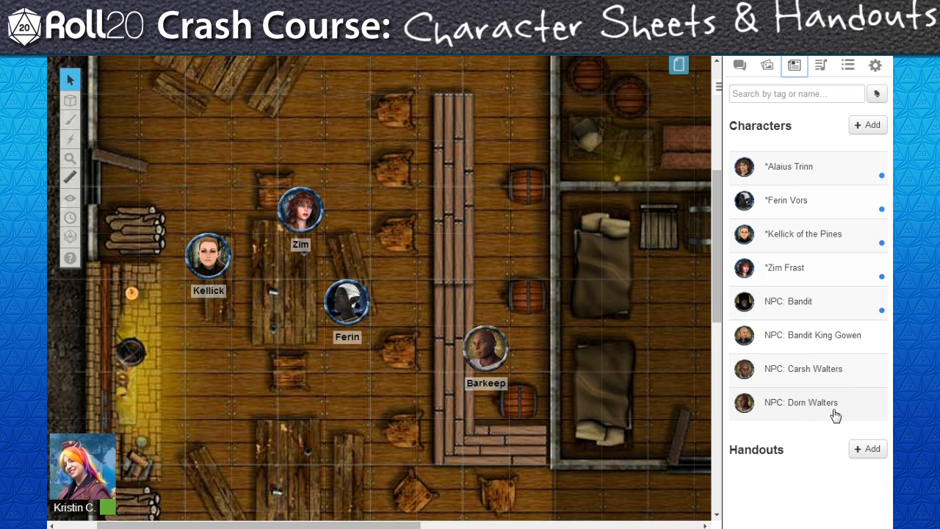
mouse_move(837, 316)
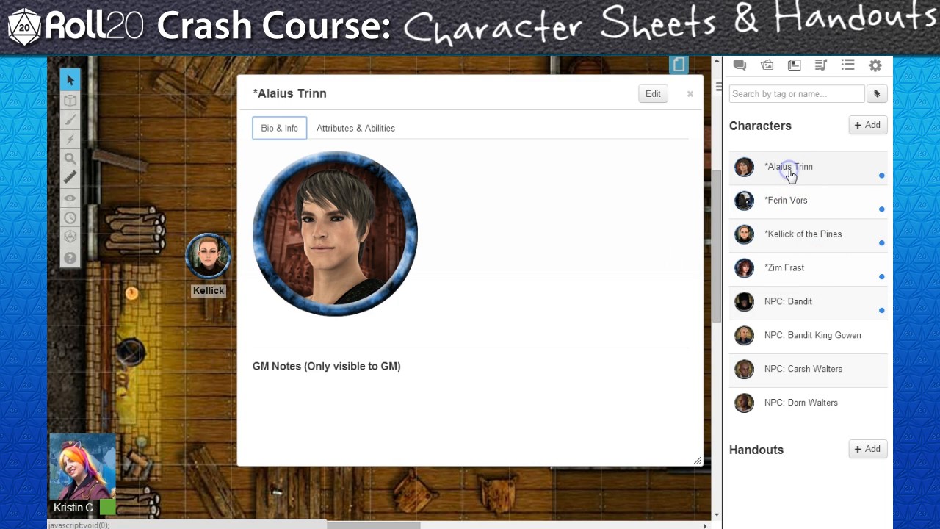
mouse_move(499, 189)
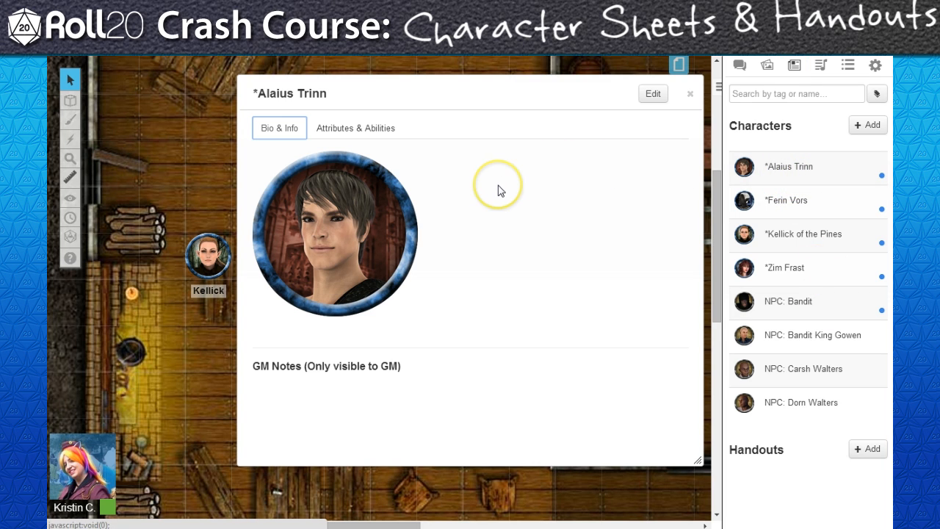
mouse_move(499, 191)
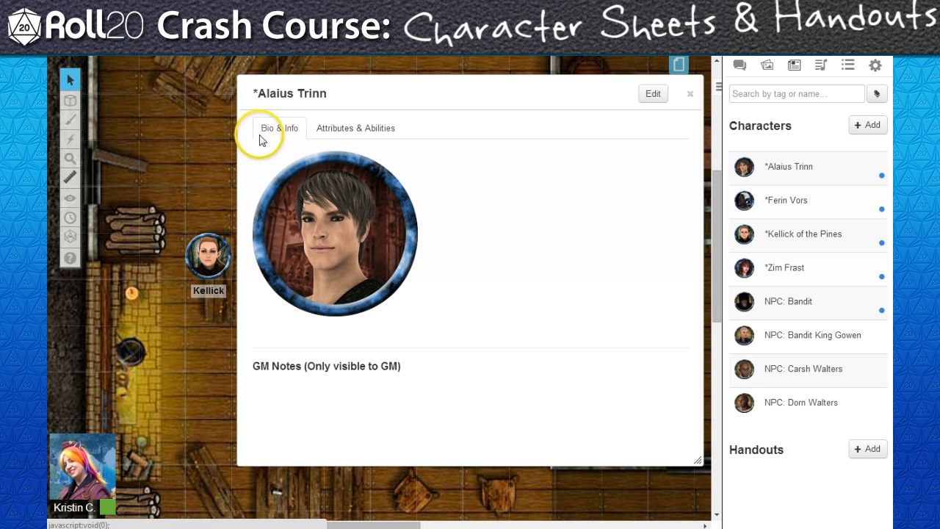
Review Alaius Trinn's Attributes & Abilities, then return to his Bio & Info.
left_click(356, 128)
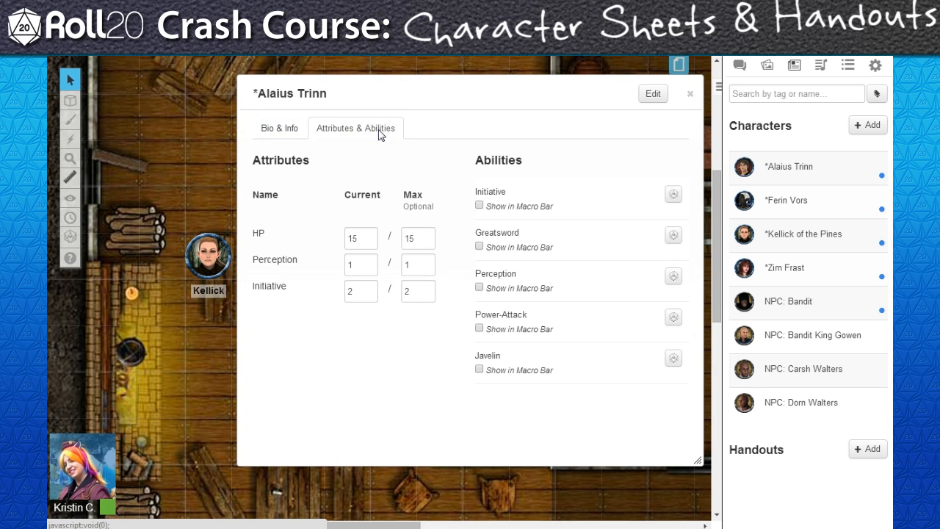
left_click(279, 128)
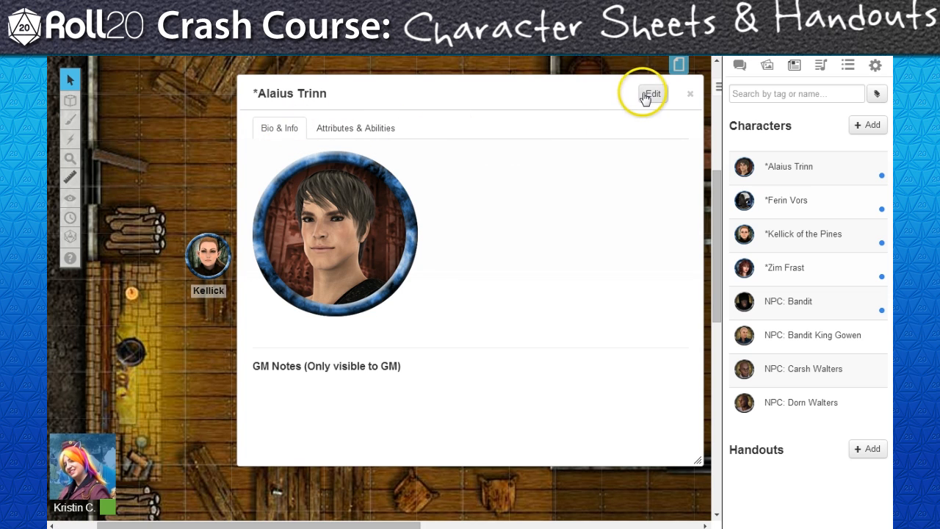
Paste the halfling barbarian stat block into Alaius Trinn's Bio & Info and save.
left_click(649, 94)
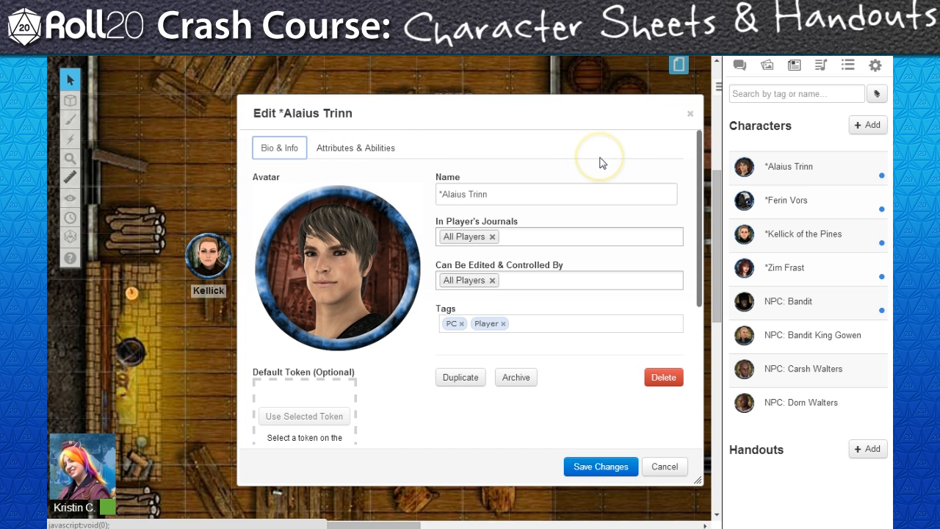
scroll("down", 3)
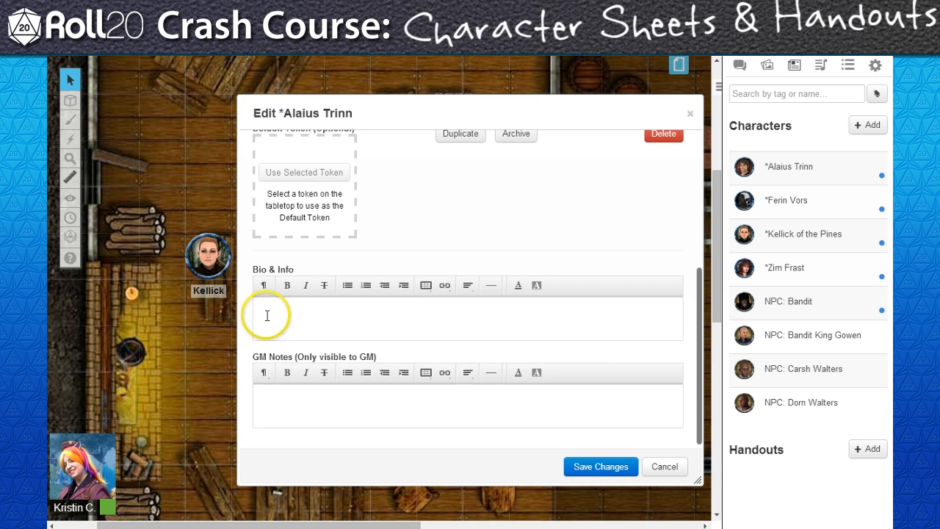
left_click(264, 311)
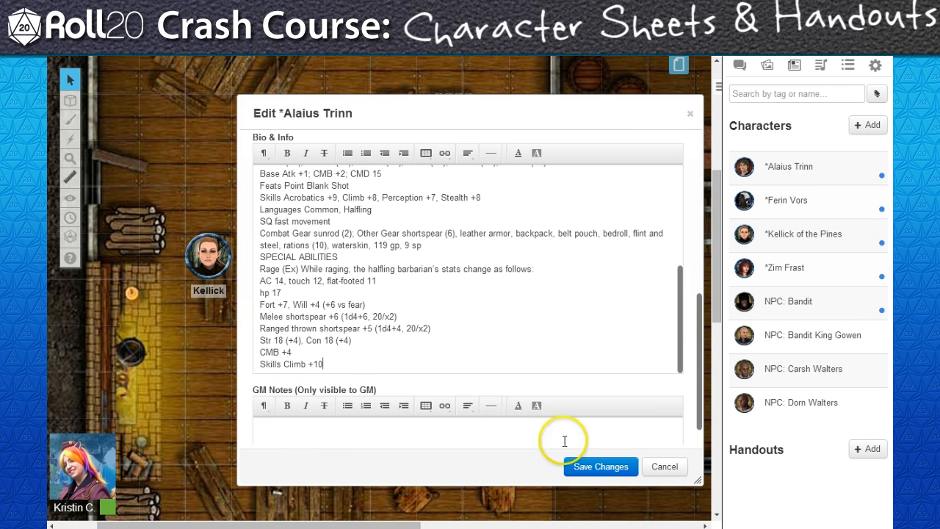
left_click(600, 467)
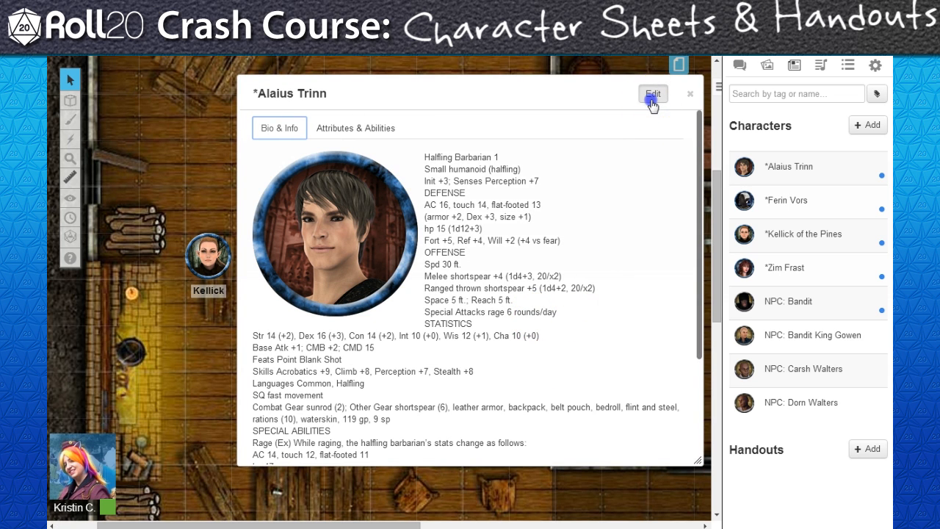
Add the GM note 'This character is curse' to Alaius Trinn and save.
left_click(652, 94)
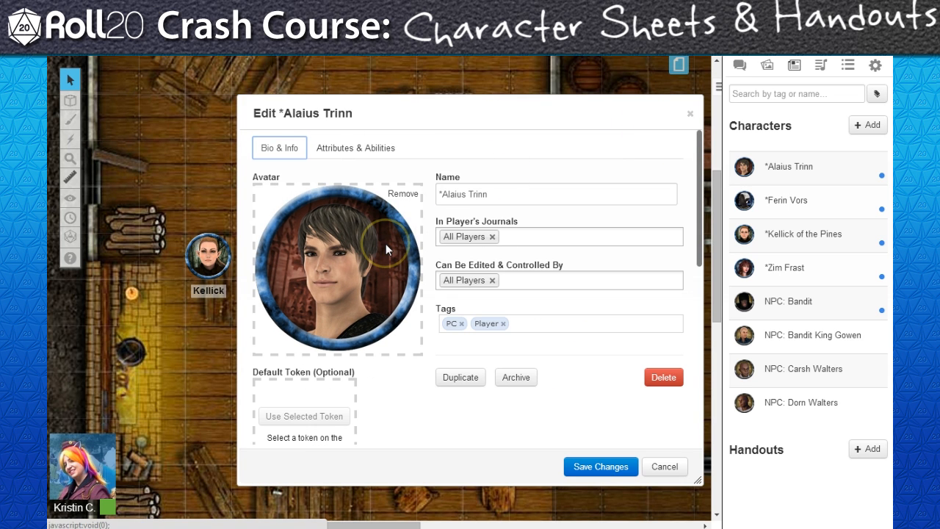
scroll("down", 3)
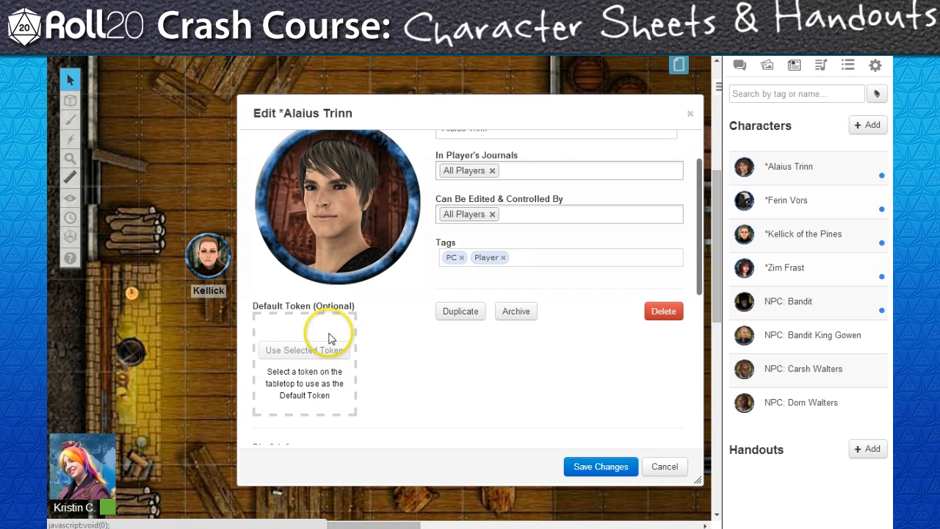
scroll("down", 3)
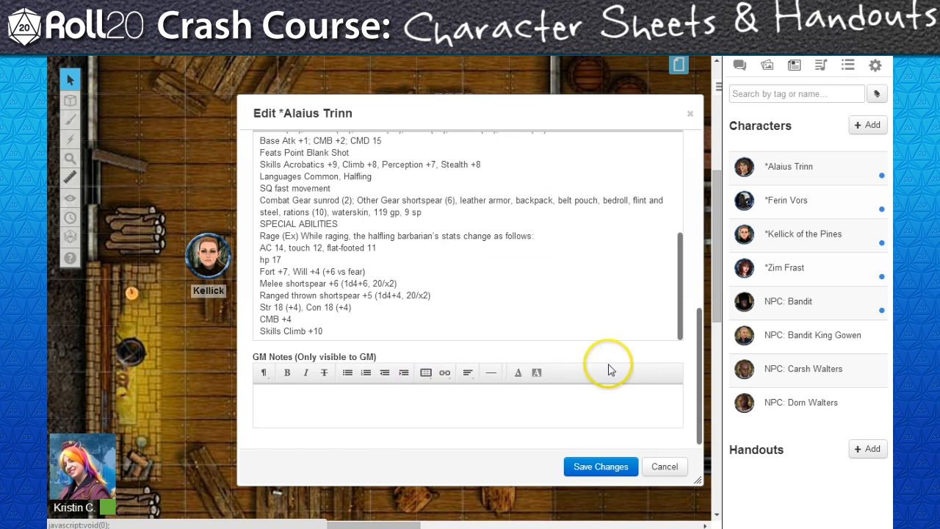
type("This character is curse")
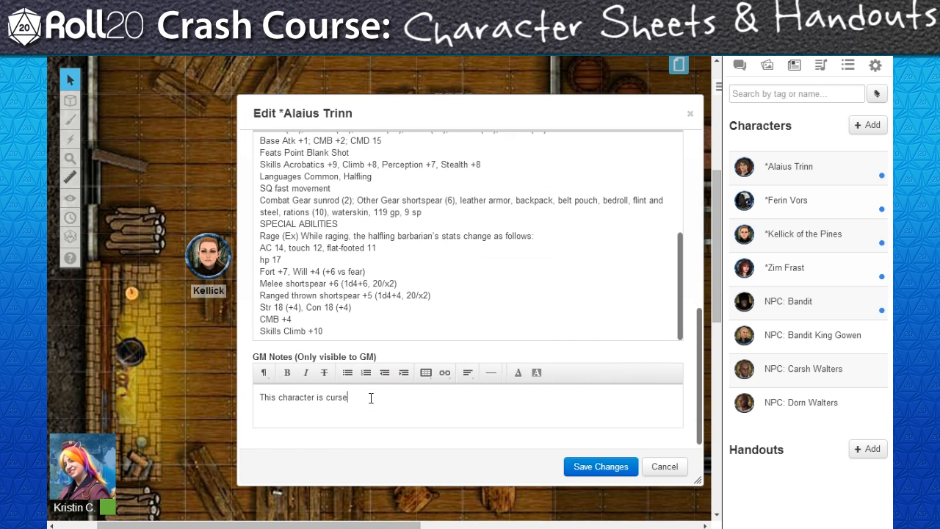
left_click(600, 468)
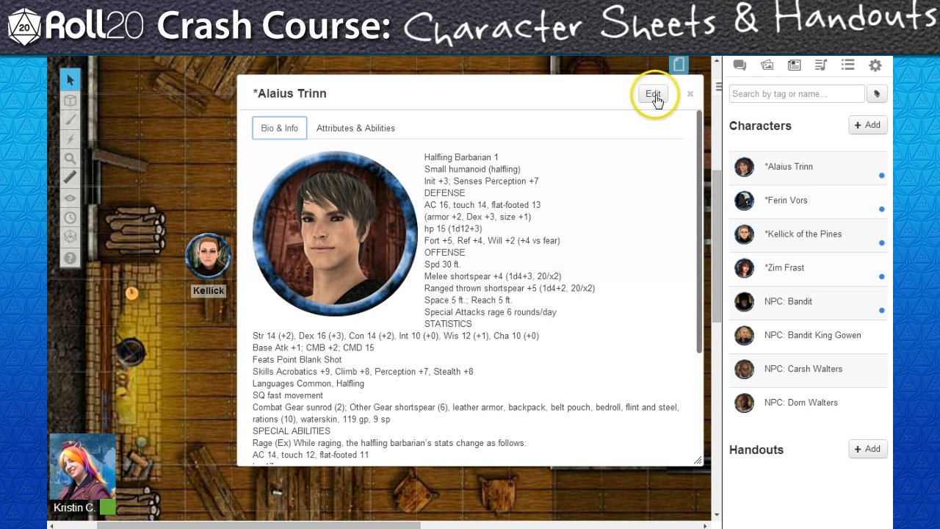
Set Alaius Trinn's journal visibility and edit/control permission both to All Players.
left_click(652, 94)
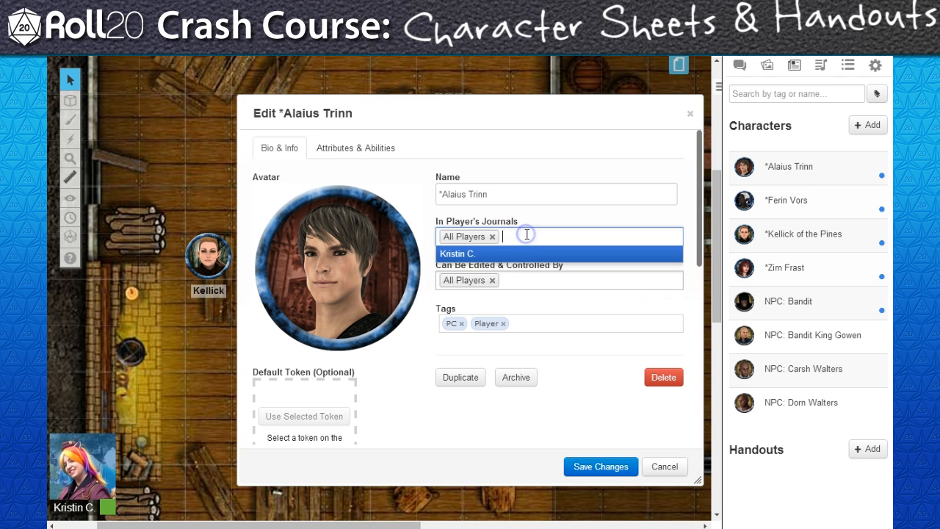
left_click(491, 235)
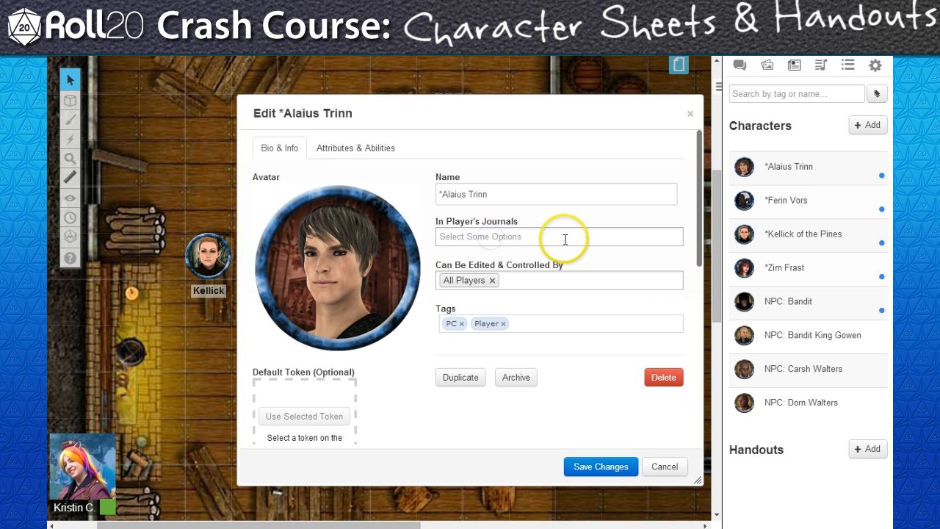
left_click(492, 280)
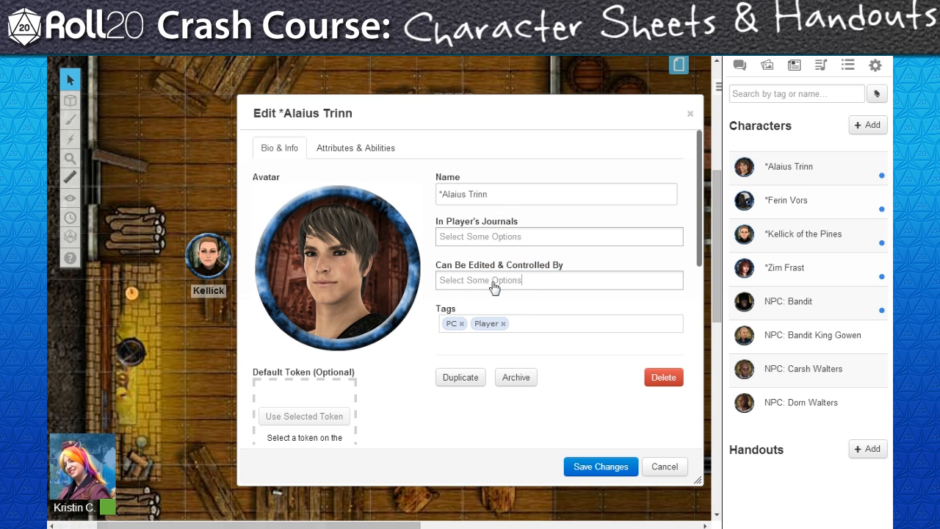
left_click(558, 235)
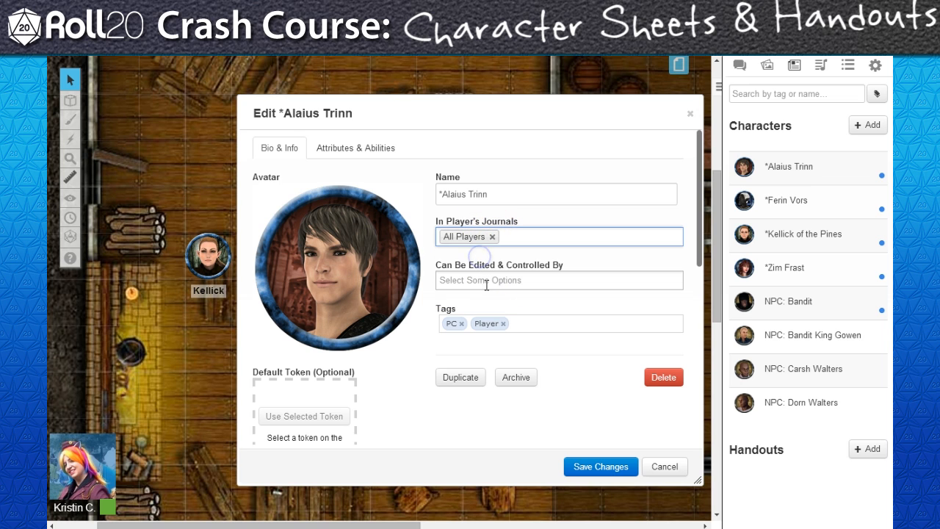
left_click(559, 279)
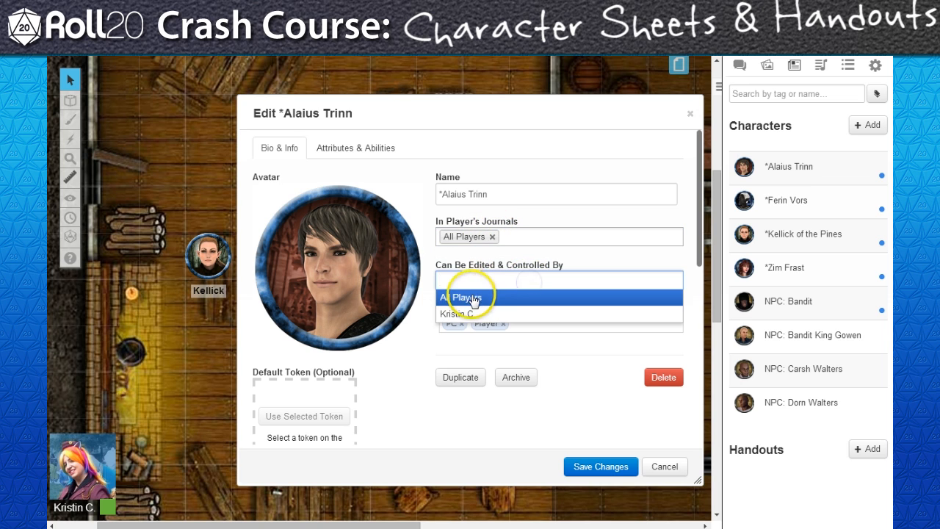
left_click(463, 297)
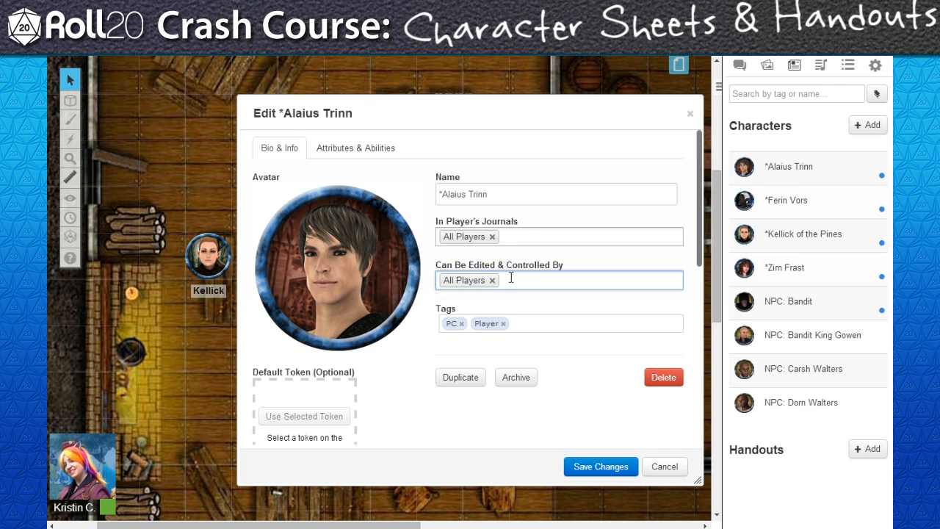
mouse_move(587, 285)
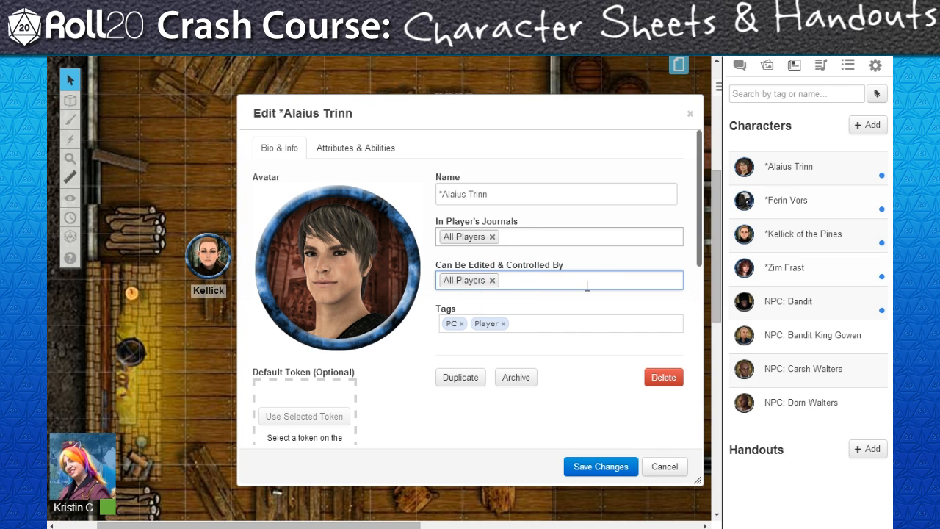
mouse_move(601, 426)
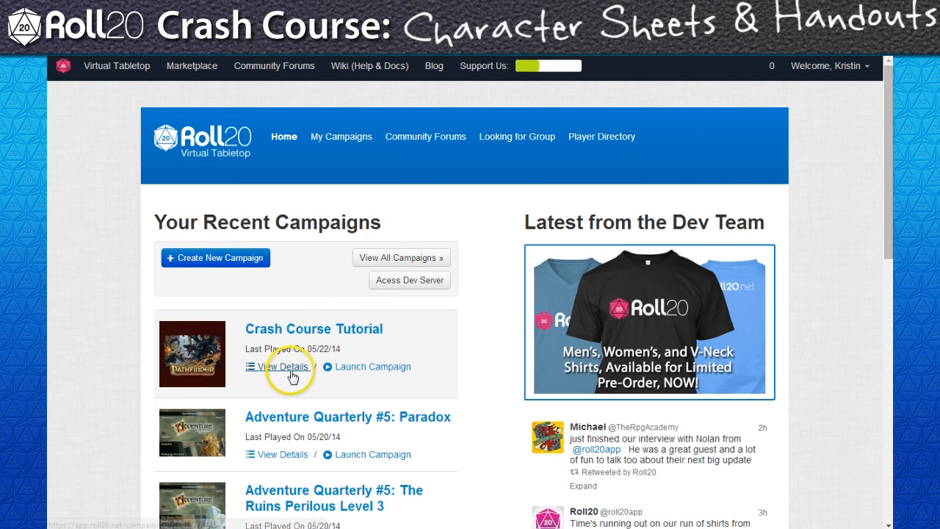
Choose a character sheet template in the Crash Course Tutorial campaign settings.
left_click(282, 367)
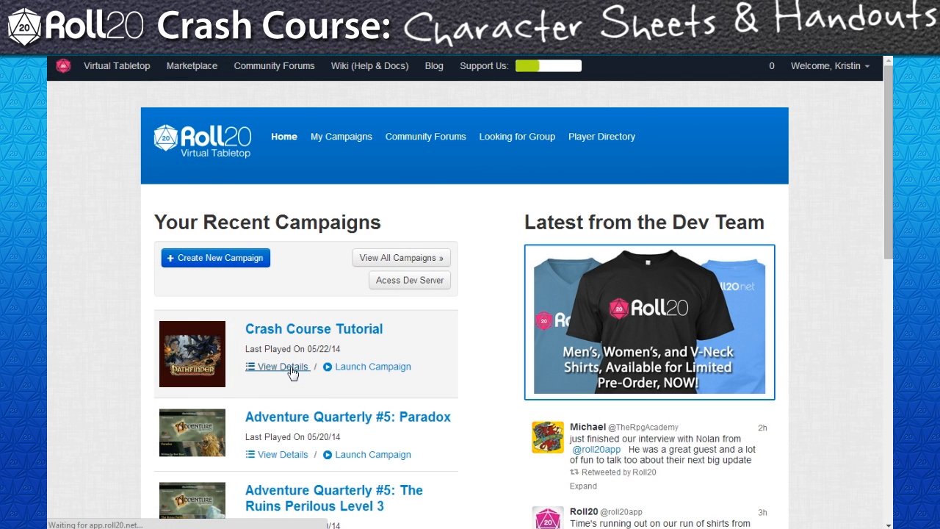
left_click(282, 366)
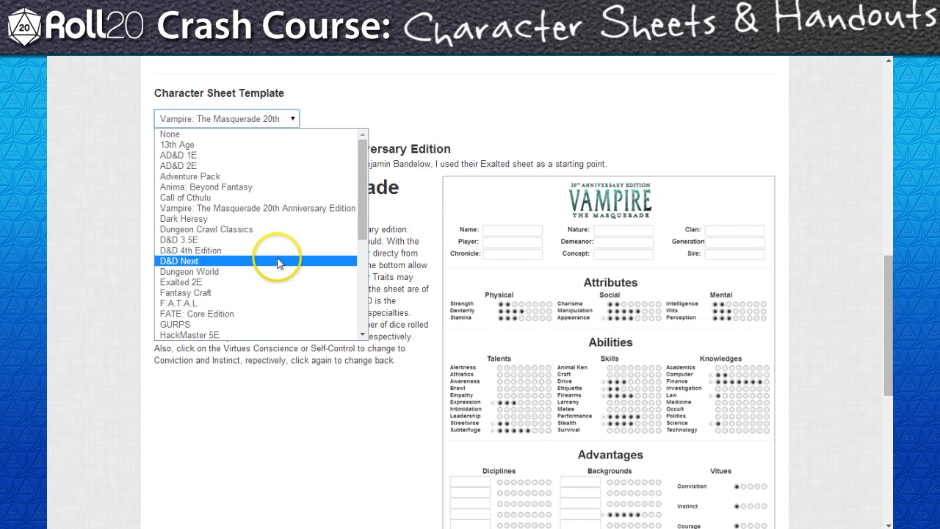
left_click(191, 250)
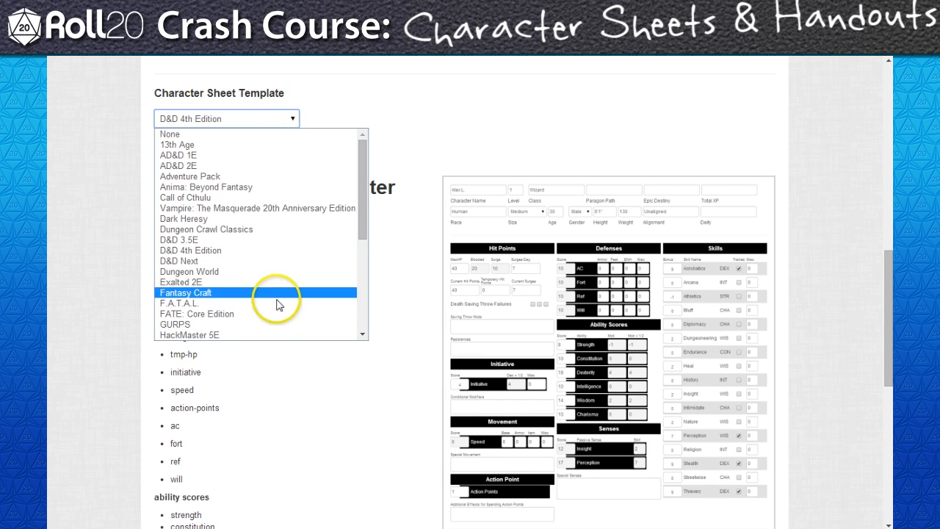
left_click(197, 314)
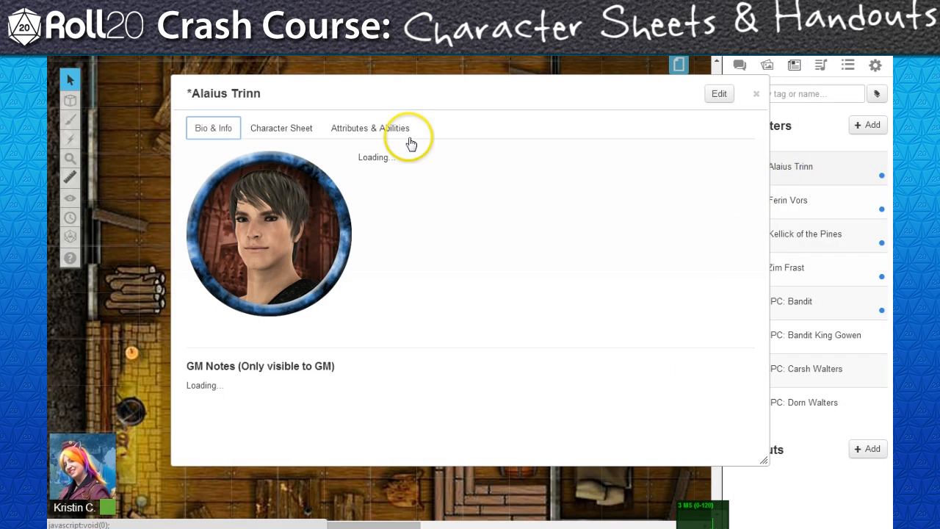
Enter race Human on Alaius Trinn's sheet and roll Perception and Climb to chat.
left_click(282, 128)
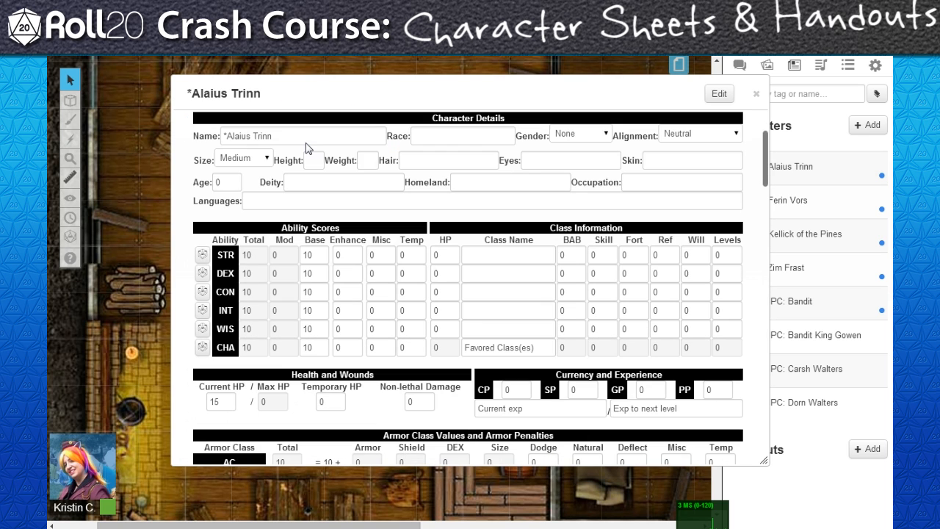
type("Human")
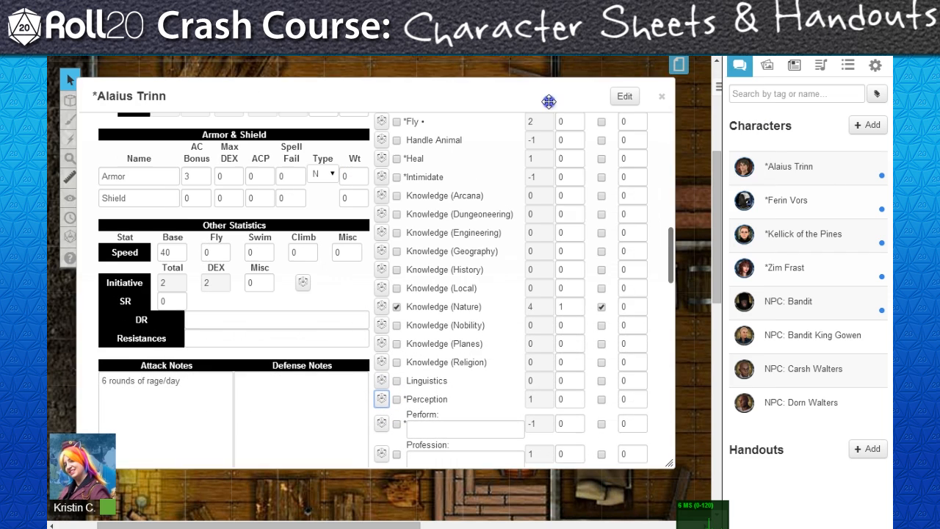
left_click(383, 400)
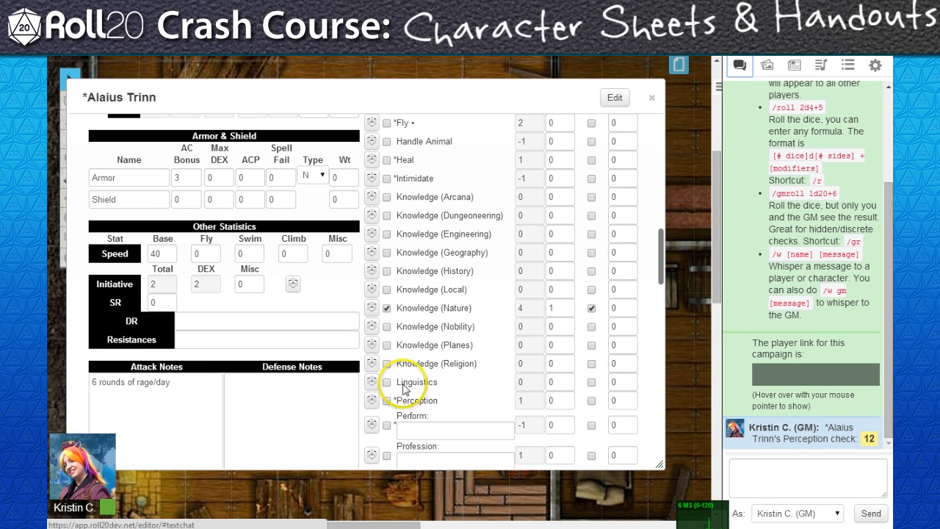
left_click(372, 197)
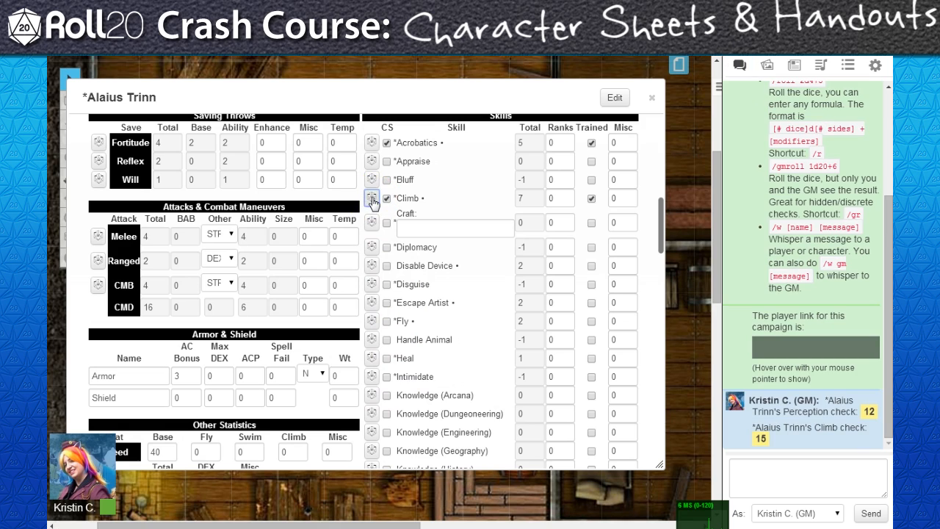
left_click(372, 143)
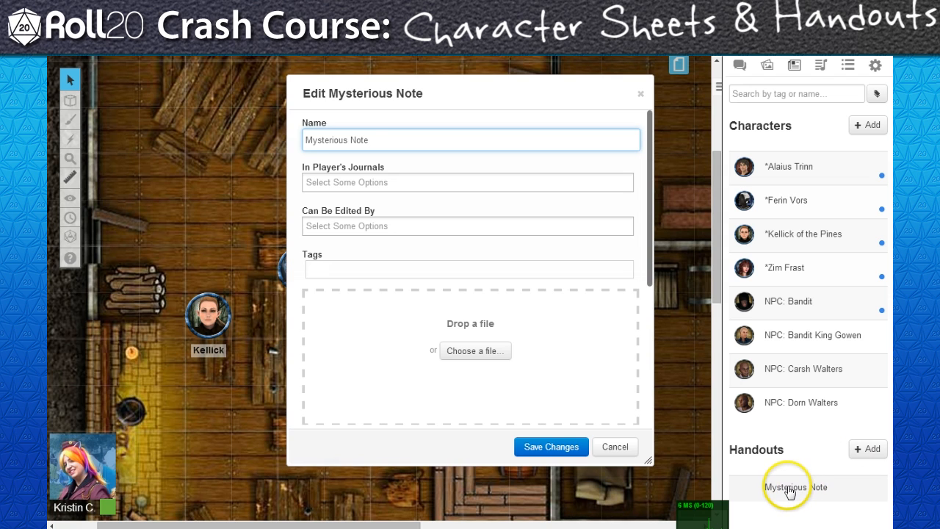
Name the new handout 'Ransom Note' and tag it NPC, Ransom, Note.
scroll("down", 3)
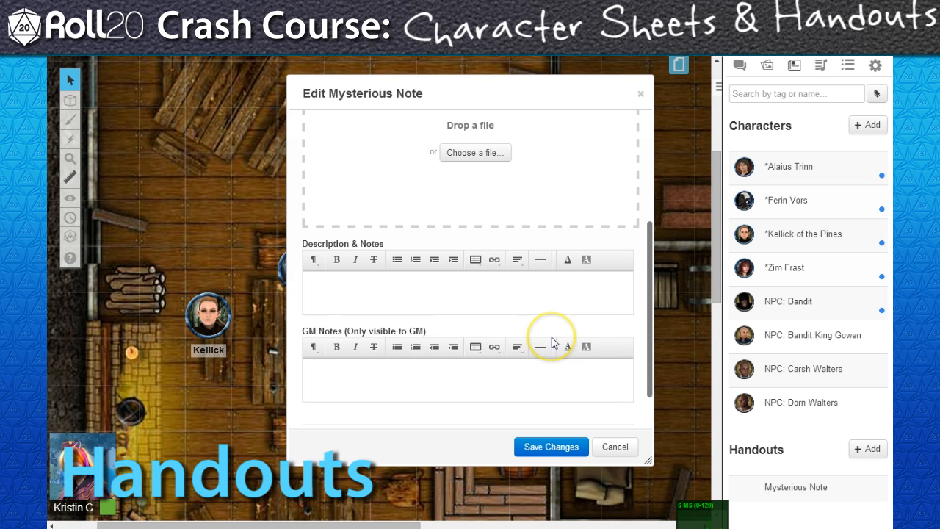
scroll("down", 3)
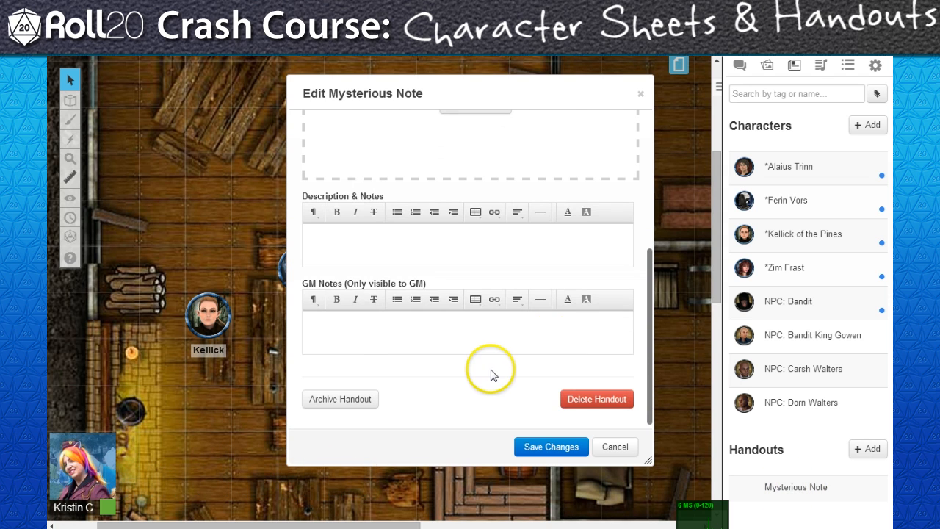
scroll("up", 3)
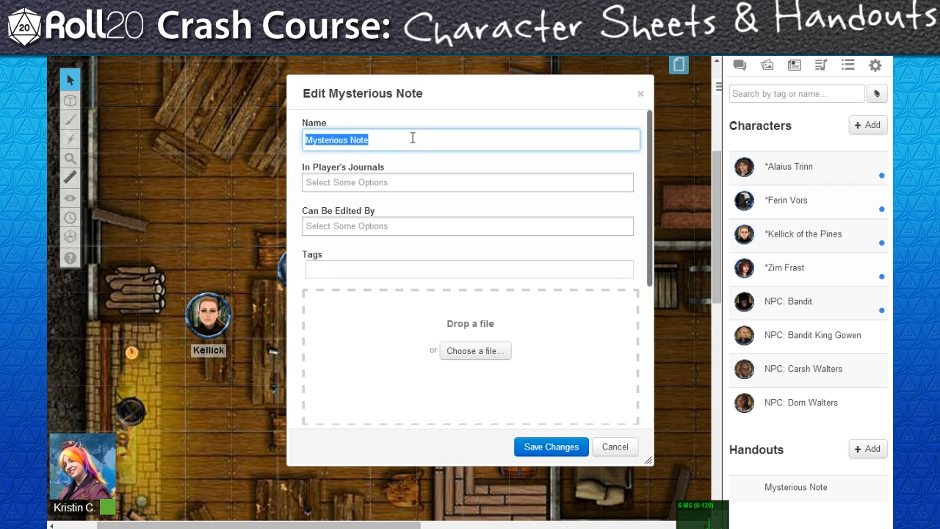
type("Ransom Note")
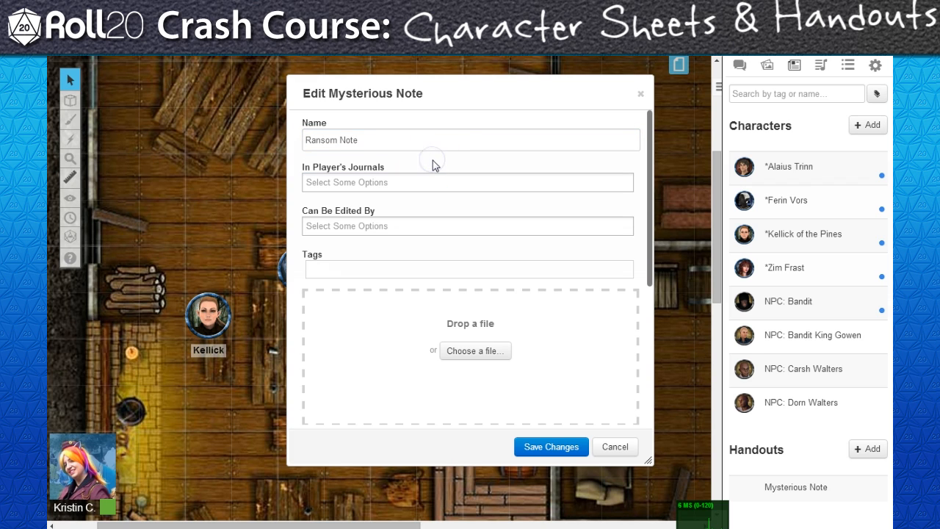
left_click(470, 269)
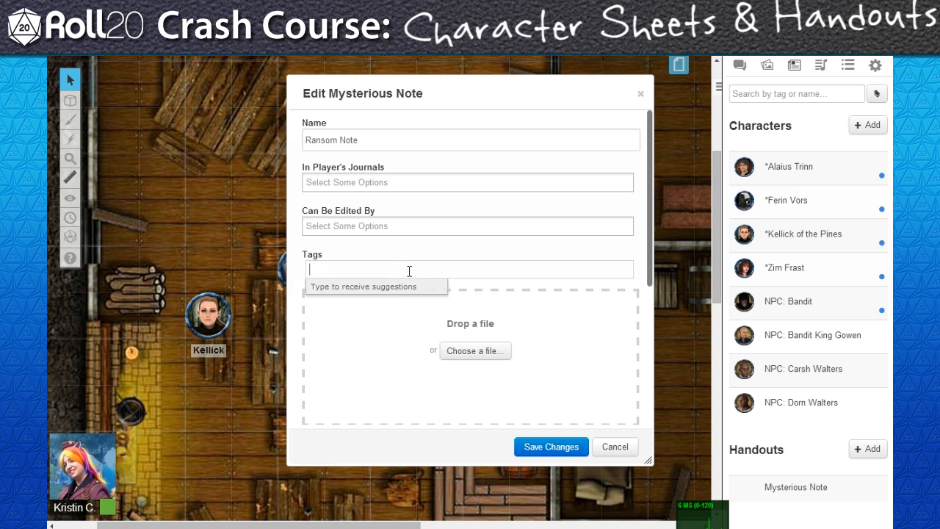
type("NPC Ransom Note")
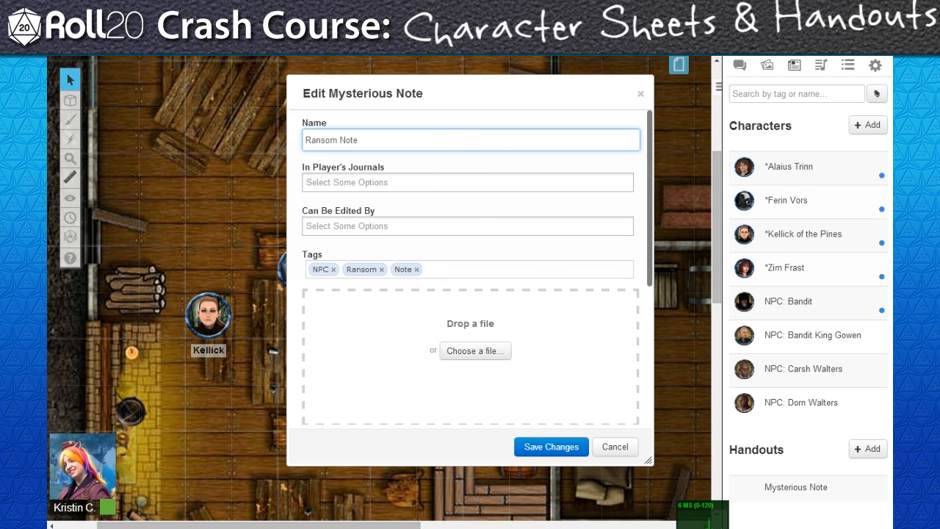
Attach the Ransom Note PNG image to the handout and save it.
left_click(475, 350)
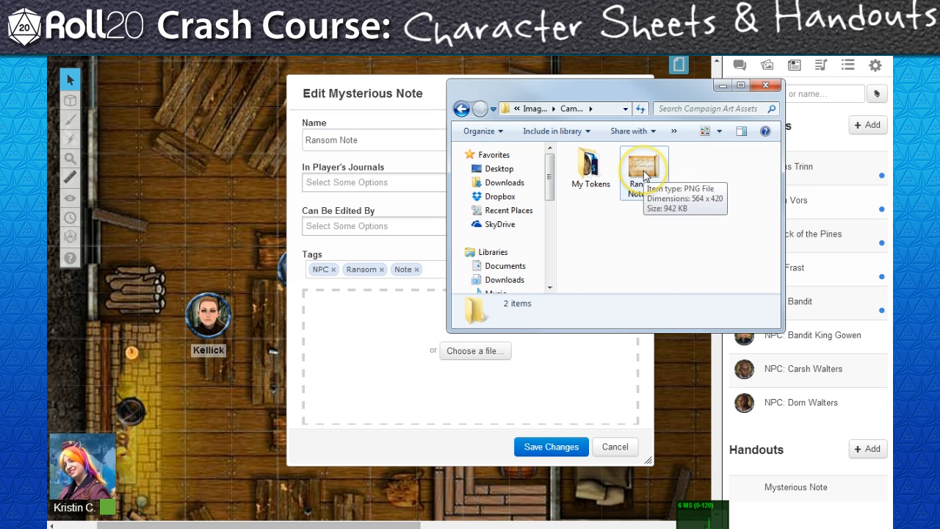
double_click(644, 160)
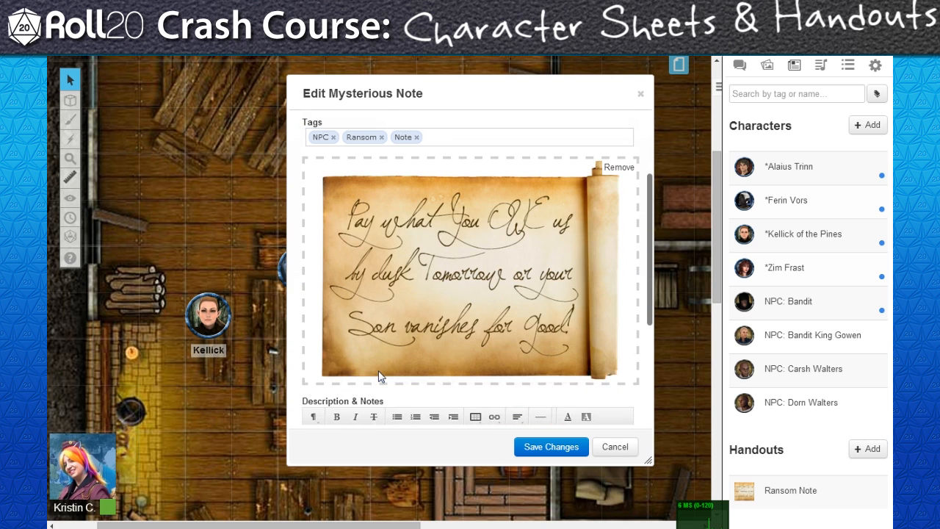
left_click(549, 447)
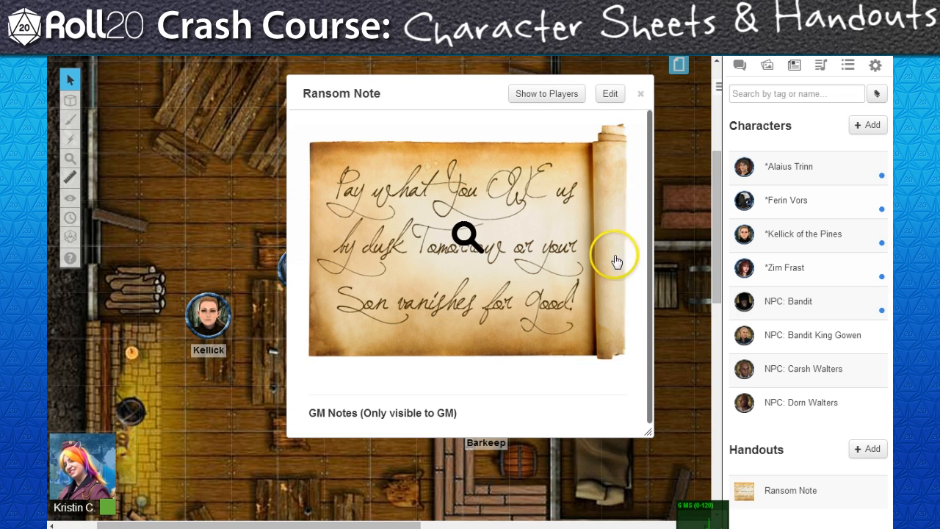
Share Ransom Note with All Players, show its image to players, and close it.
left_click(608, 94)
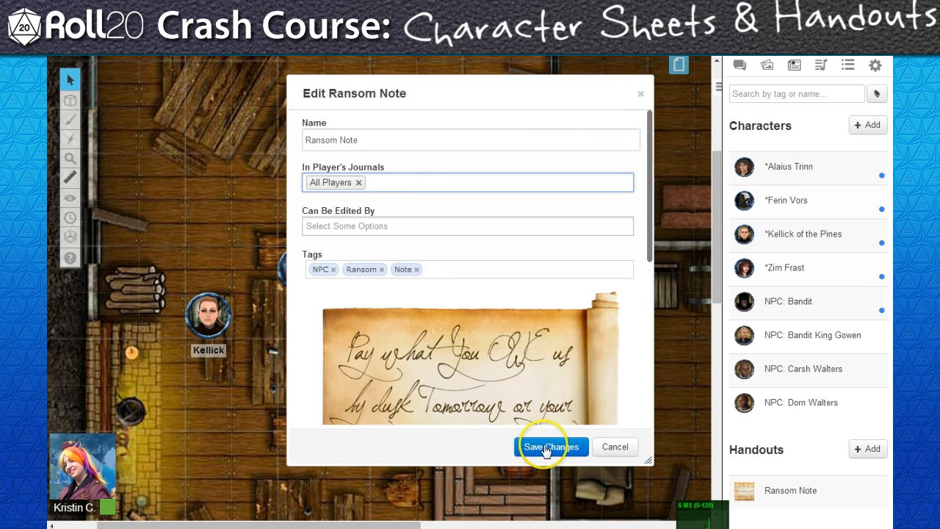
left_click(551, 447)
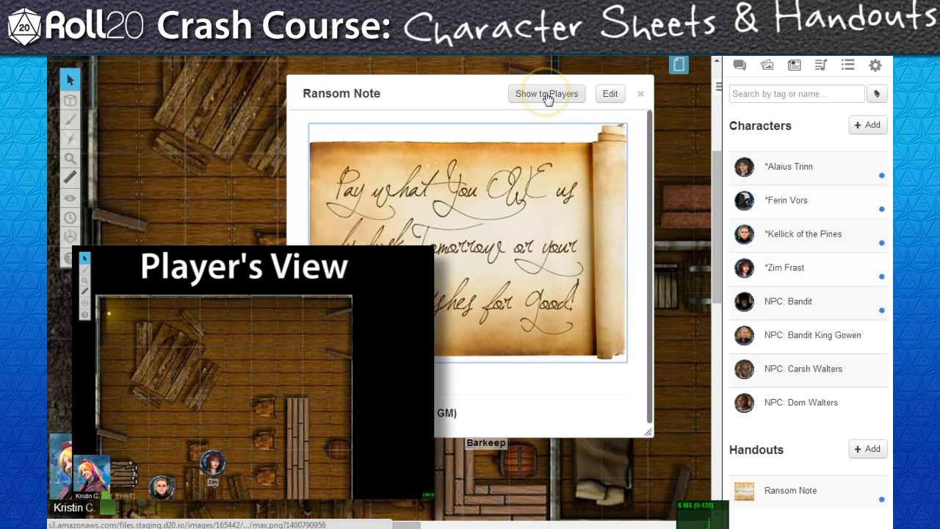
left_click(546, 94)
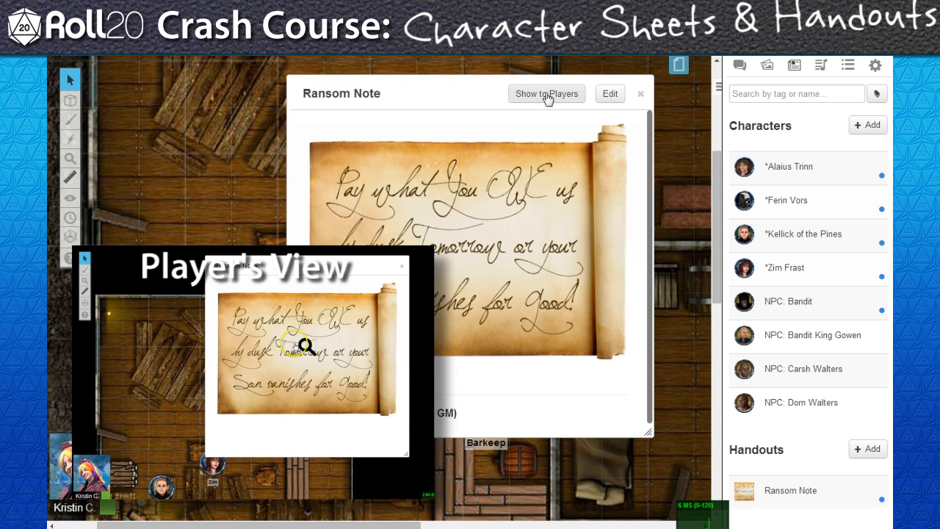
left_click(547, 94)
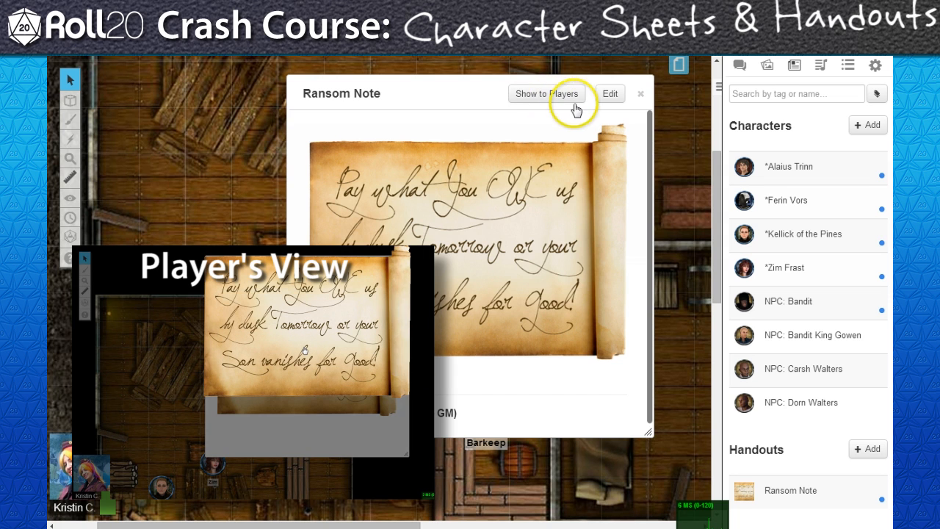
left_click(641, 94)
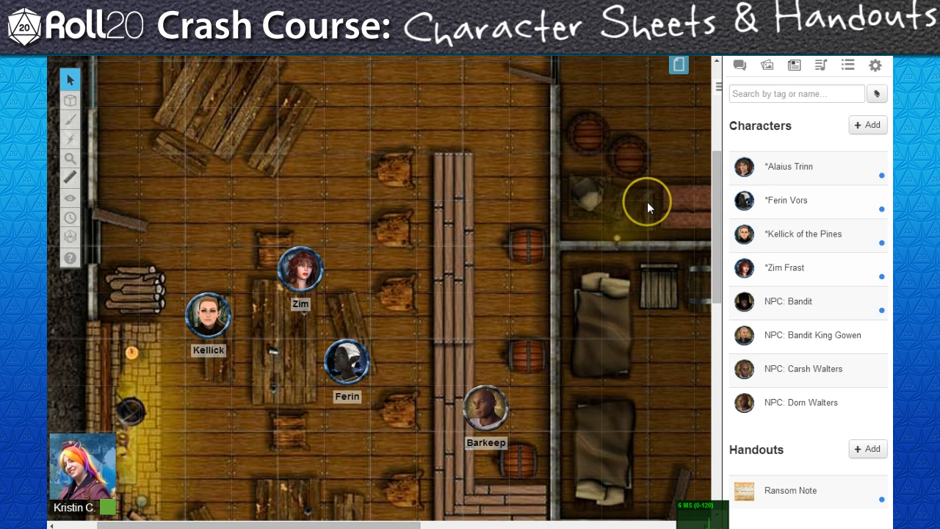